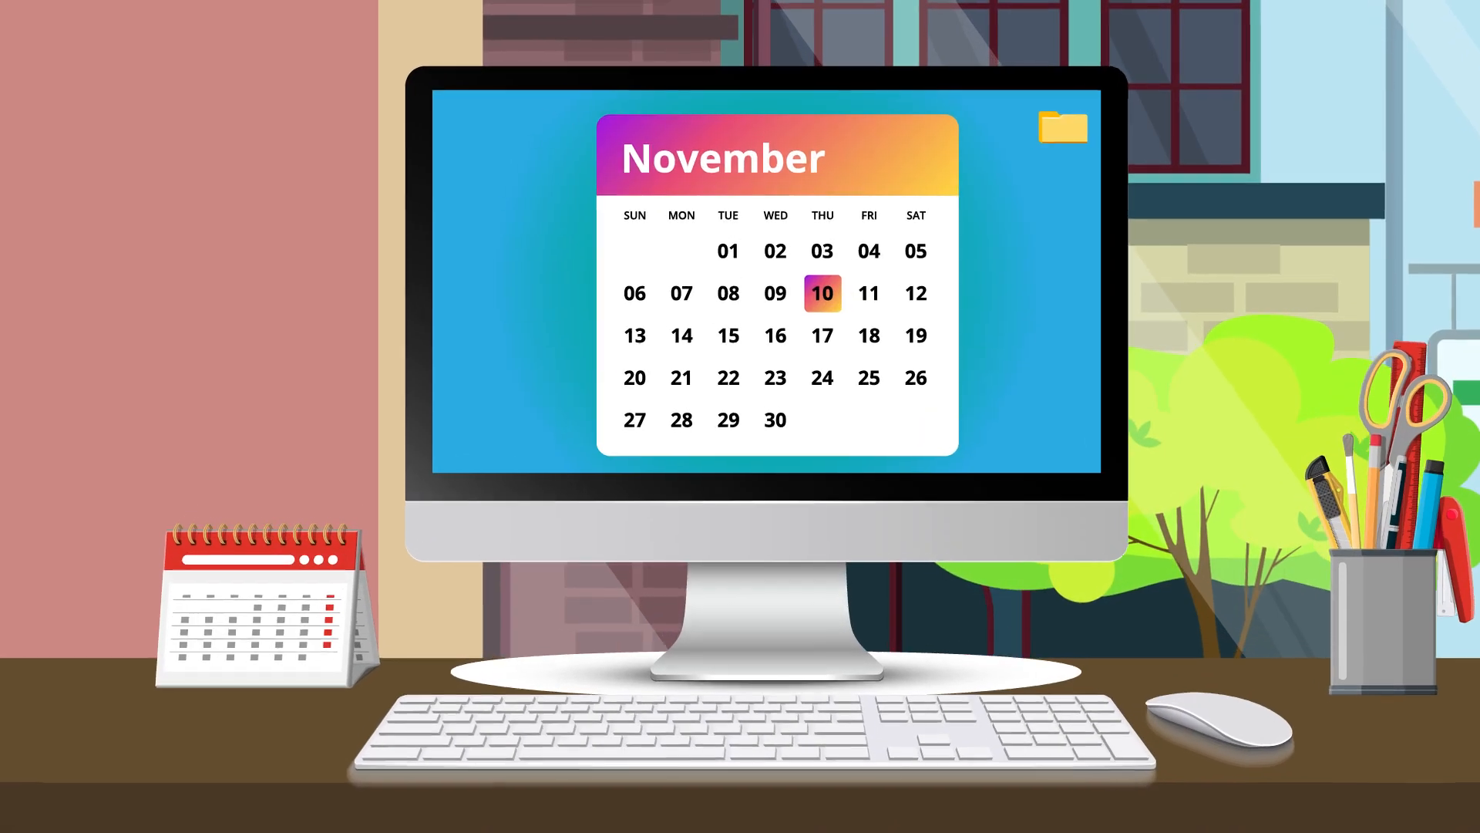
Advance the intro from the November calendar to the recurring funds-transfer record's full details
{"action": "left_click", "coordinate": [821, 291]}
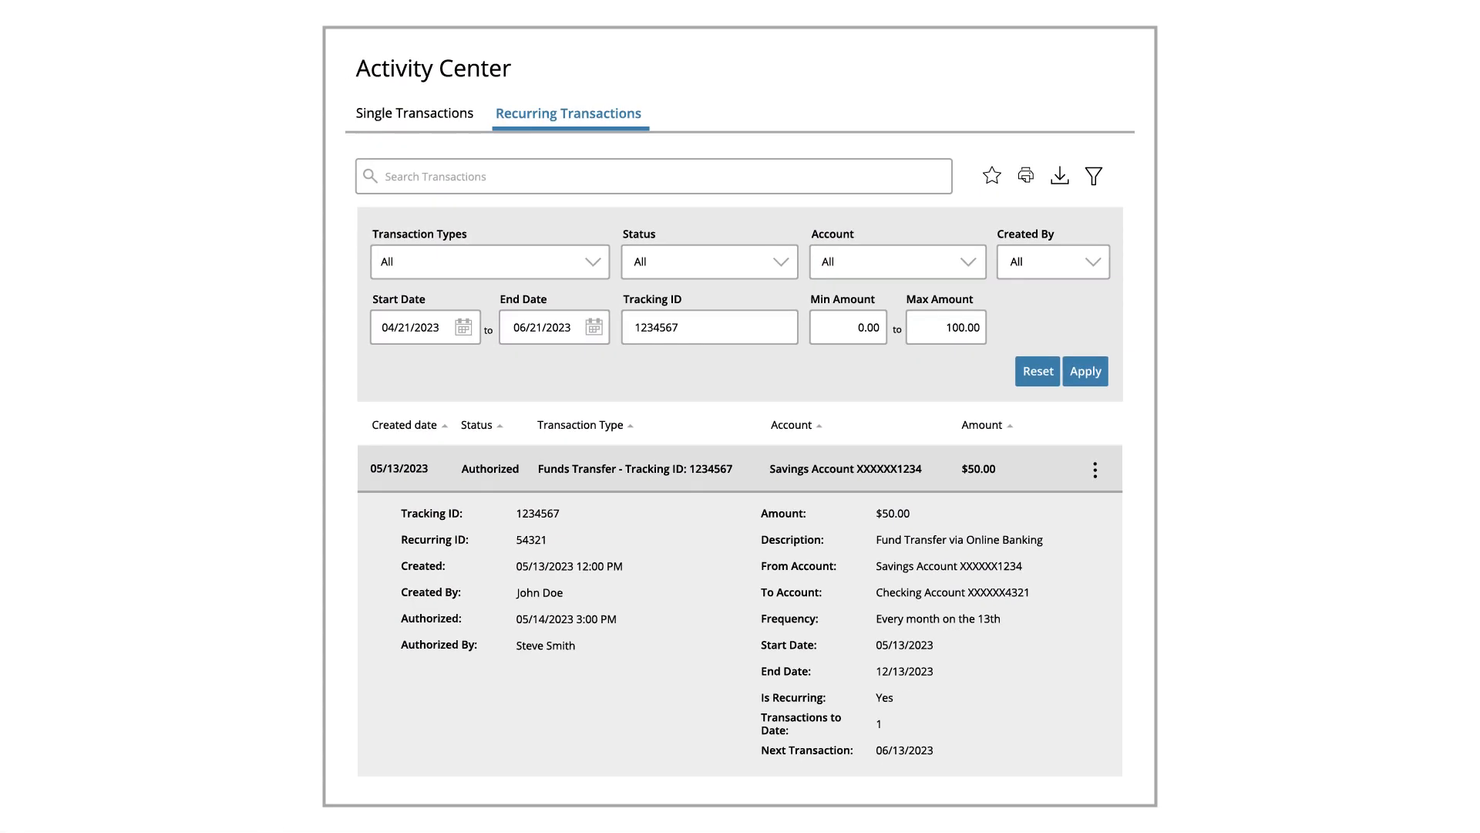
{"action": "left_click", "coordinate": [1094, 176]}
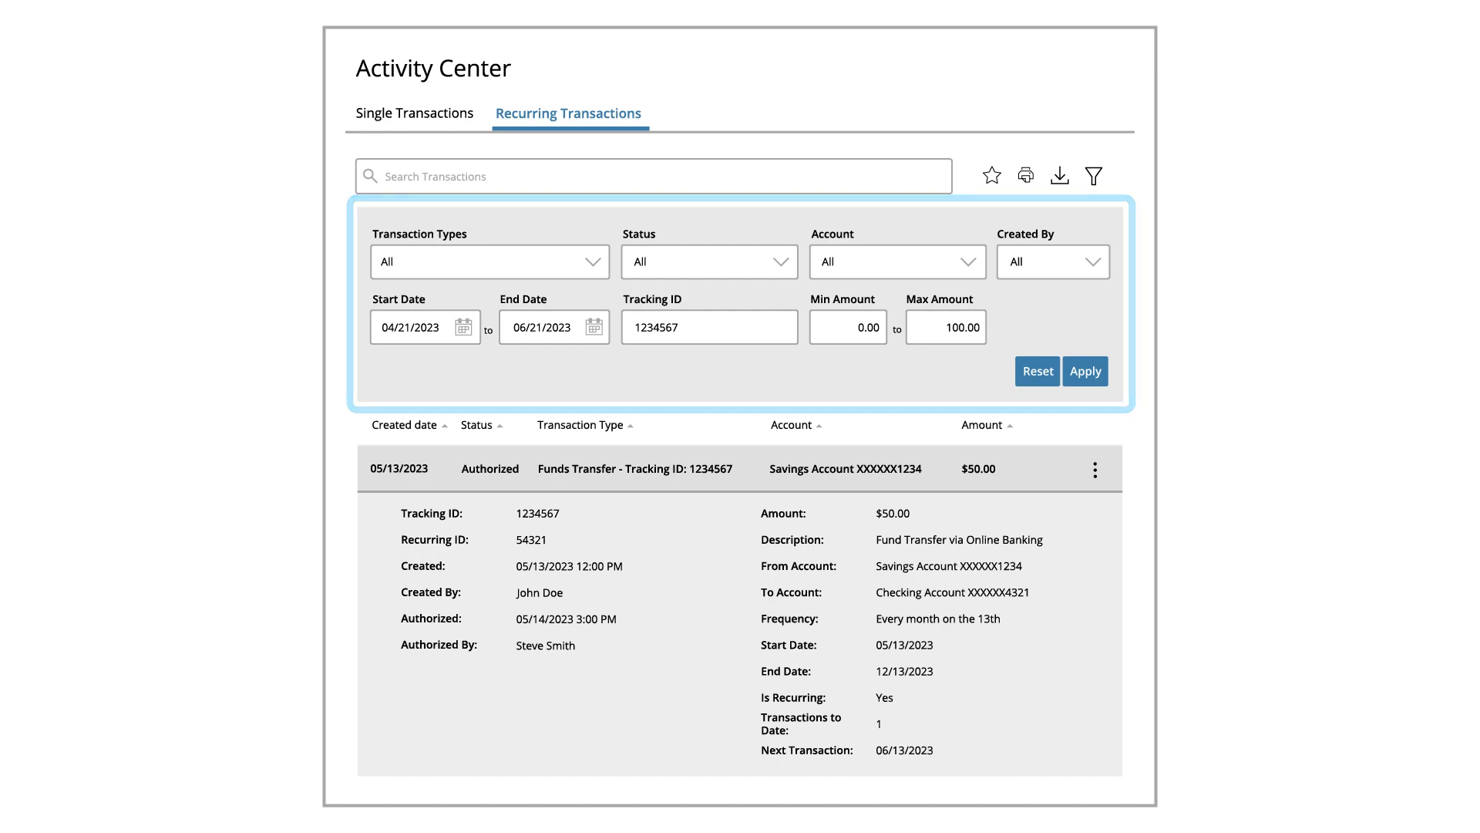
{"action": "left_click", "coordinate": [1094, 176]}
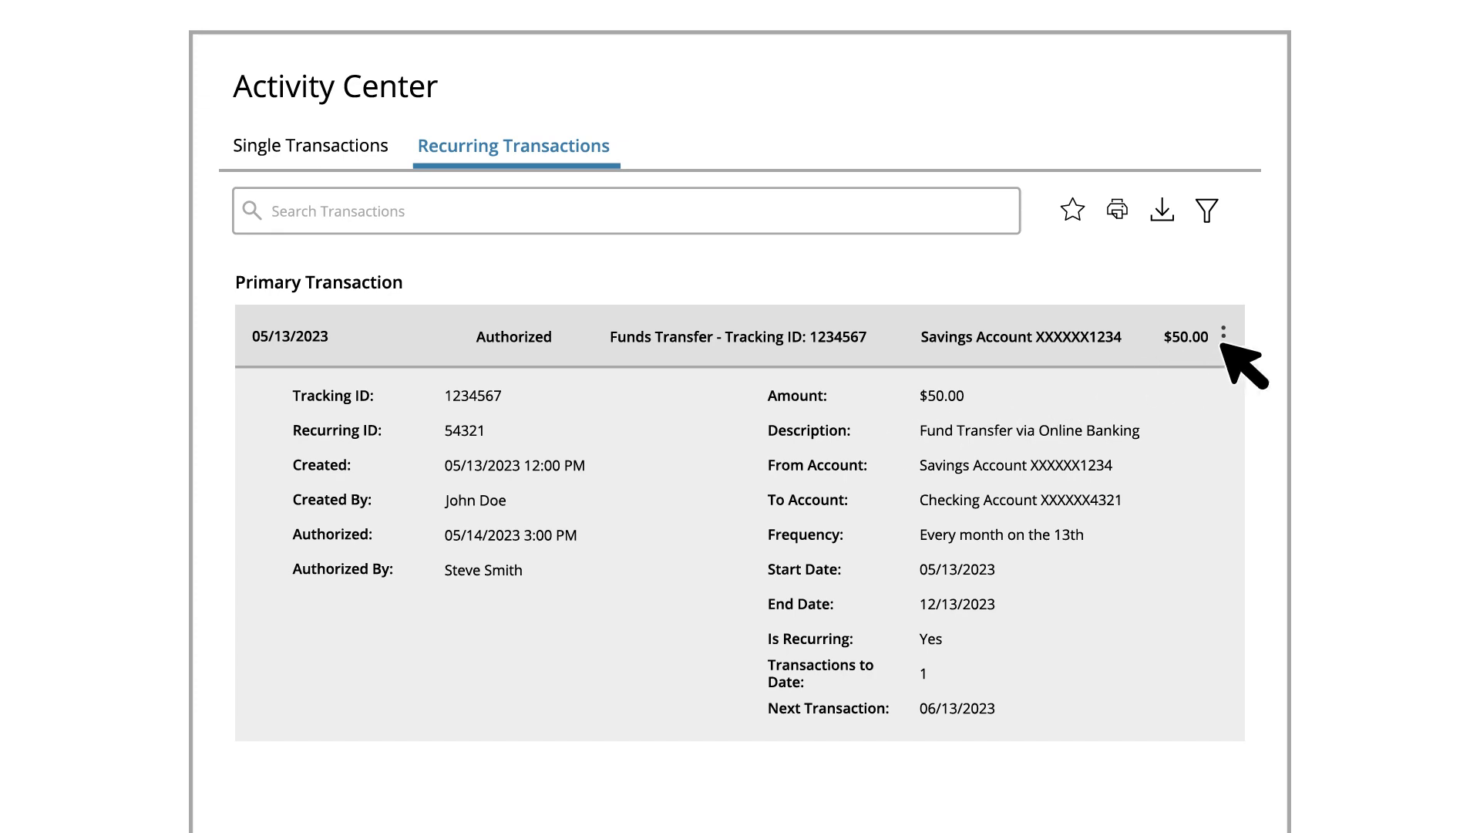
Show the series transactions under the primary transfer, revealing one authorized $50.00 transfer
{"action": "left_click", "coordinate": [1223, 336]}
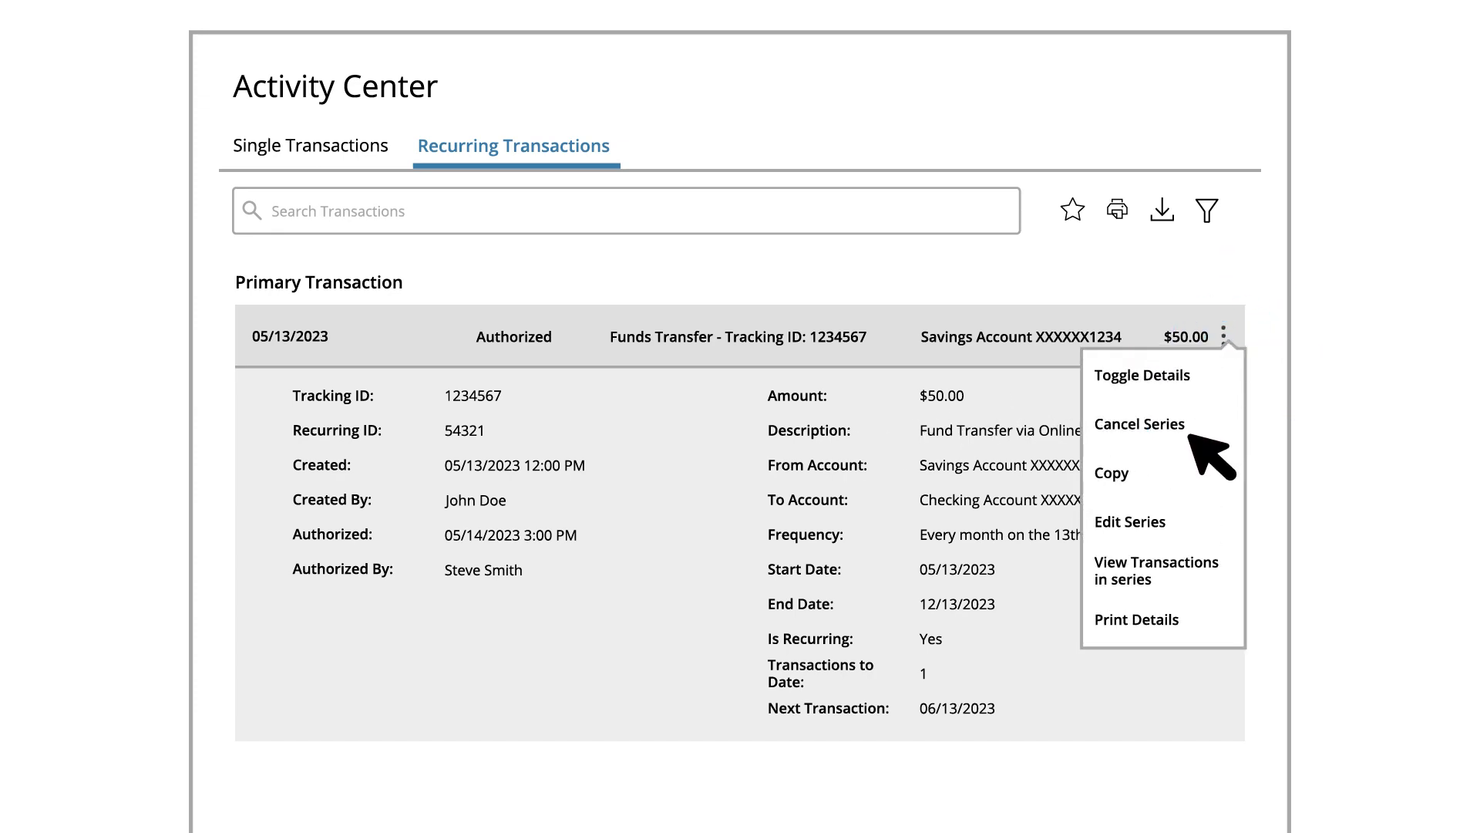
{"action": "left_click", "coordinate": [1155, 570]}
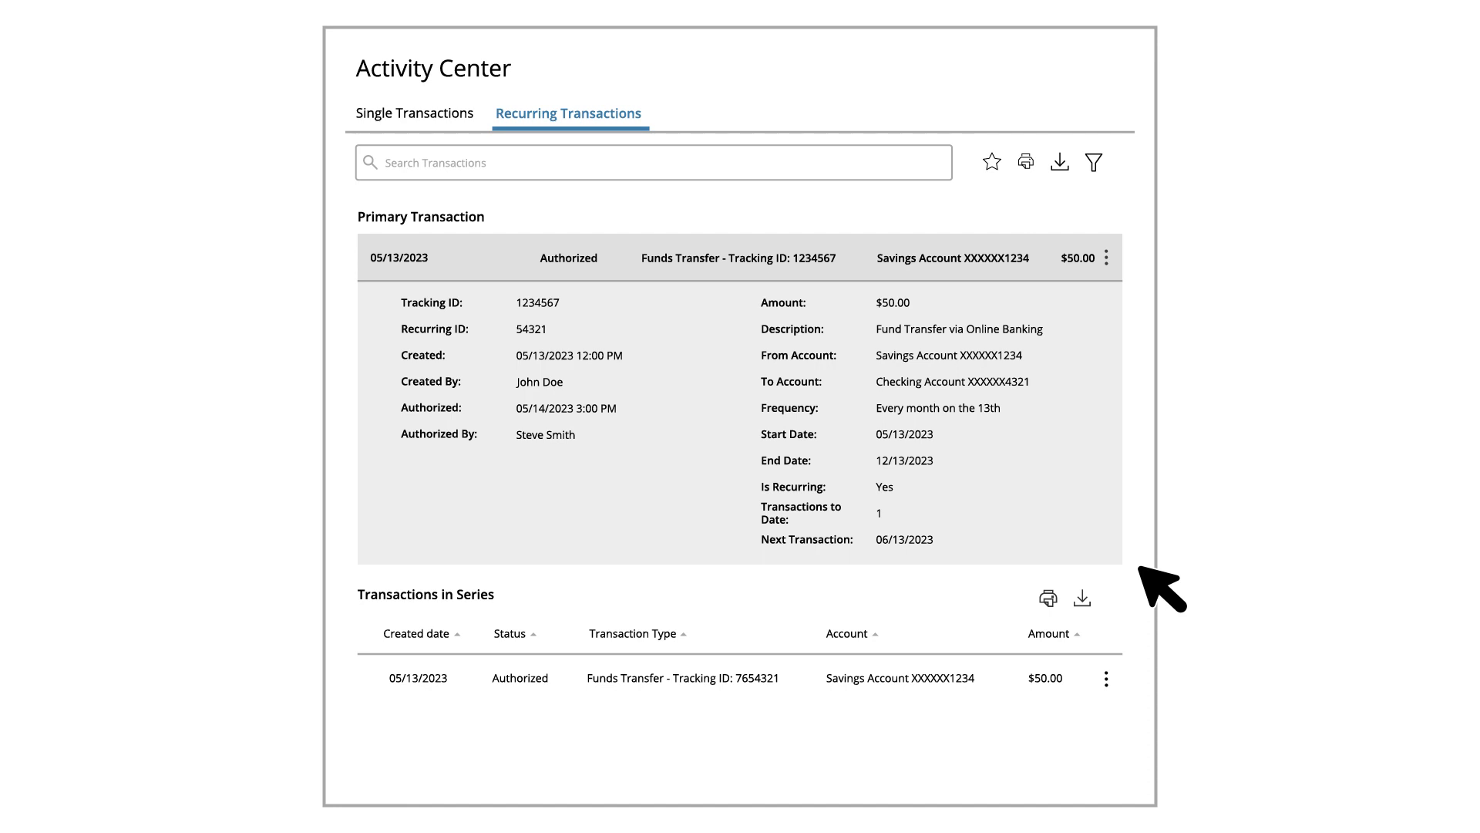
Cancel the single $50.00 transaction in the series and confirm the cancellation
{"action": "scroll", "scroll_direction": "down", "scroll_amount": 3}
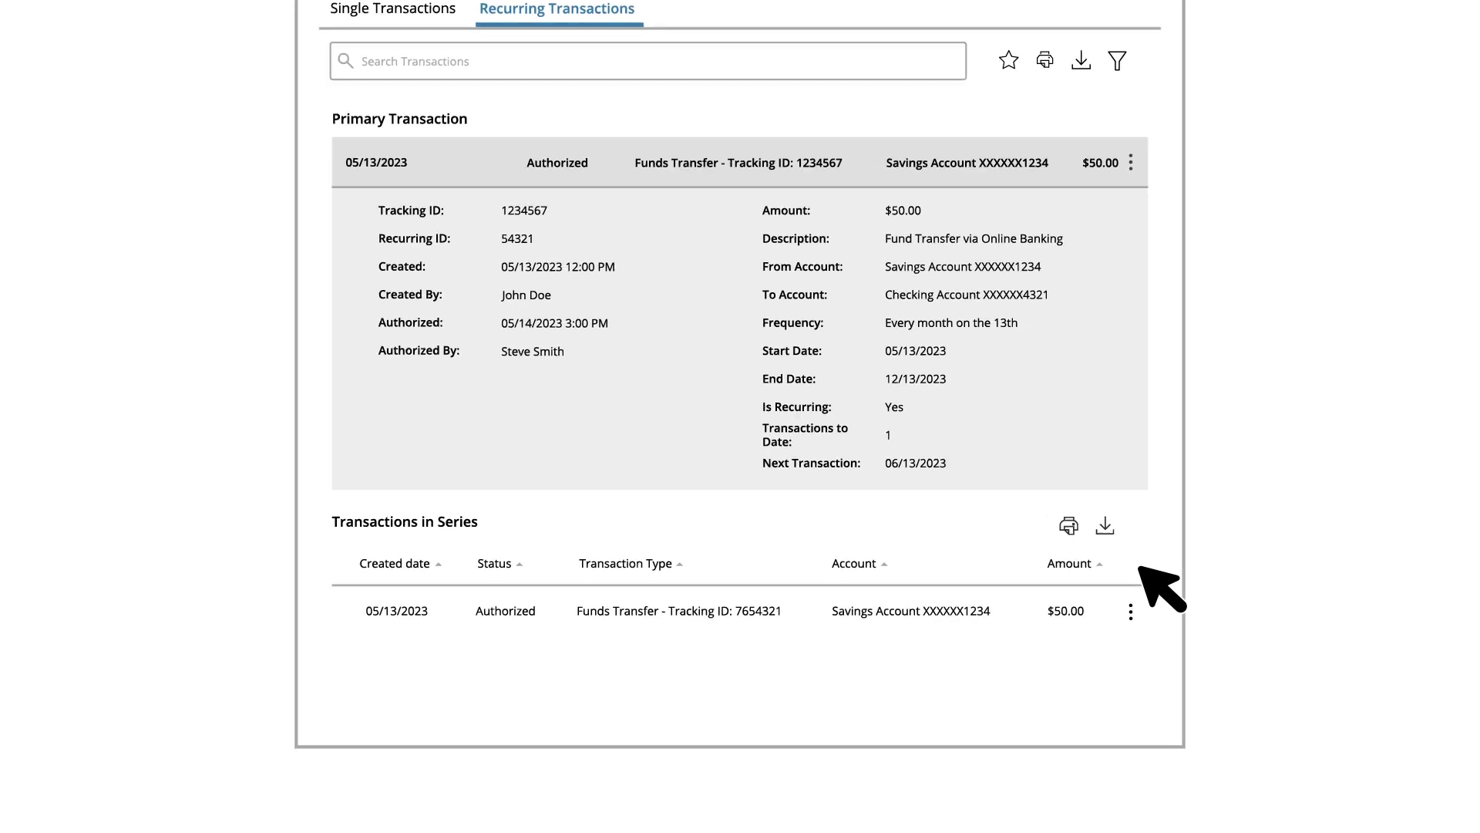
{"action": "left_click", "coordinate": [1130, 611]}
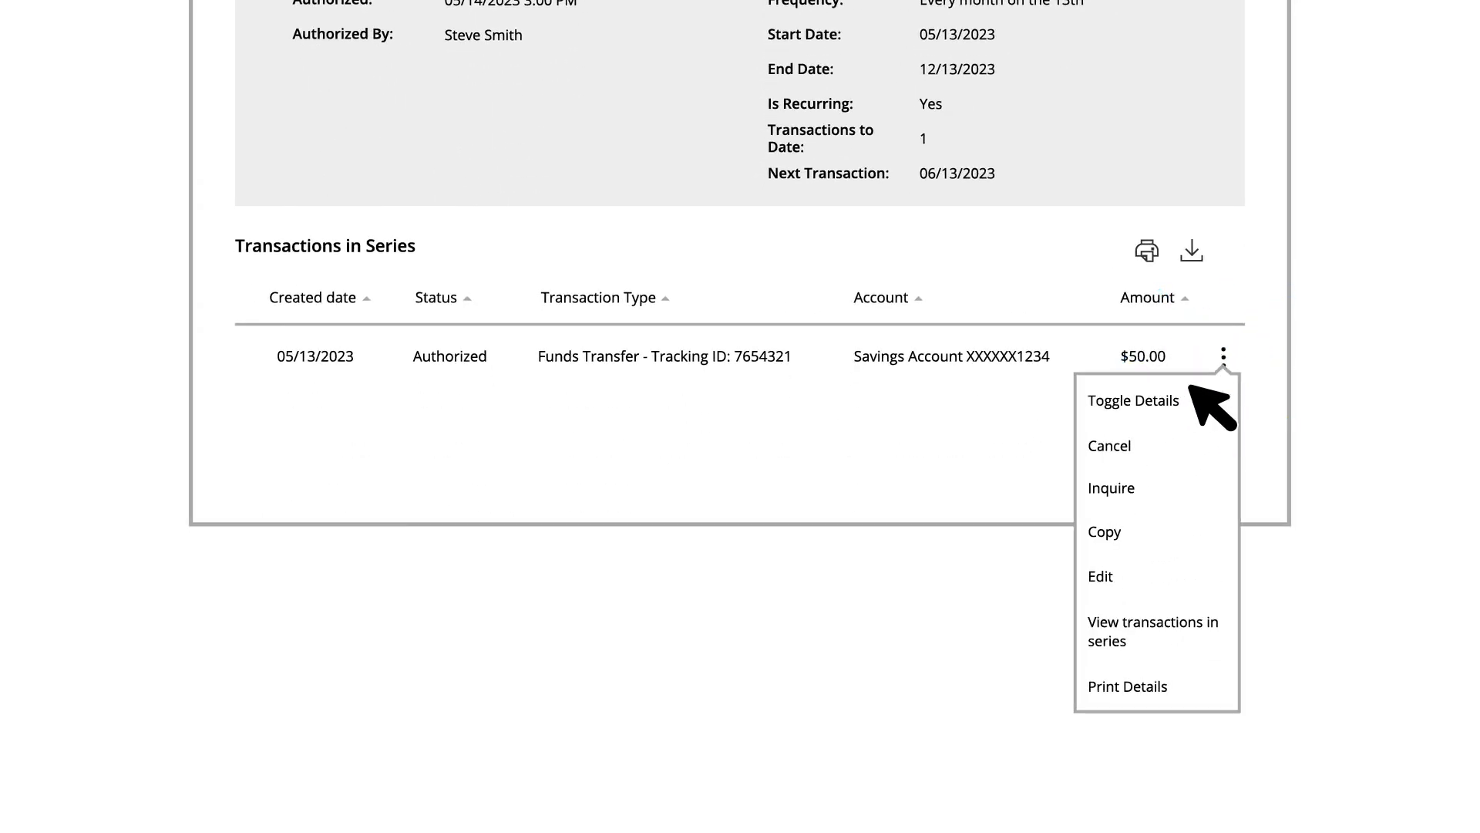
{"action": "mouse_move", "coordinate": [1133, 463]}
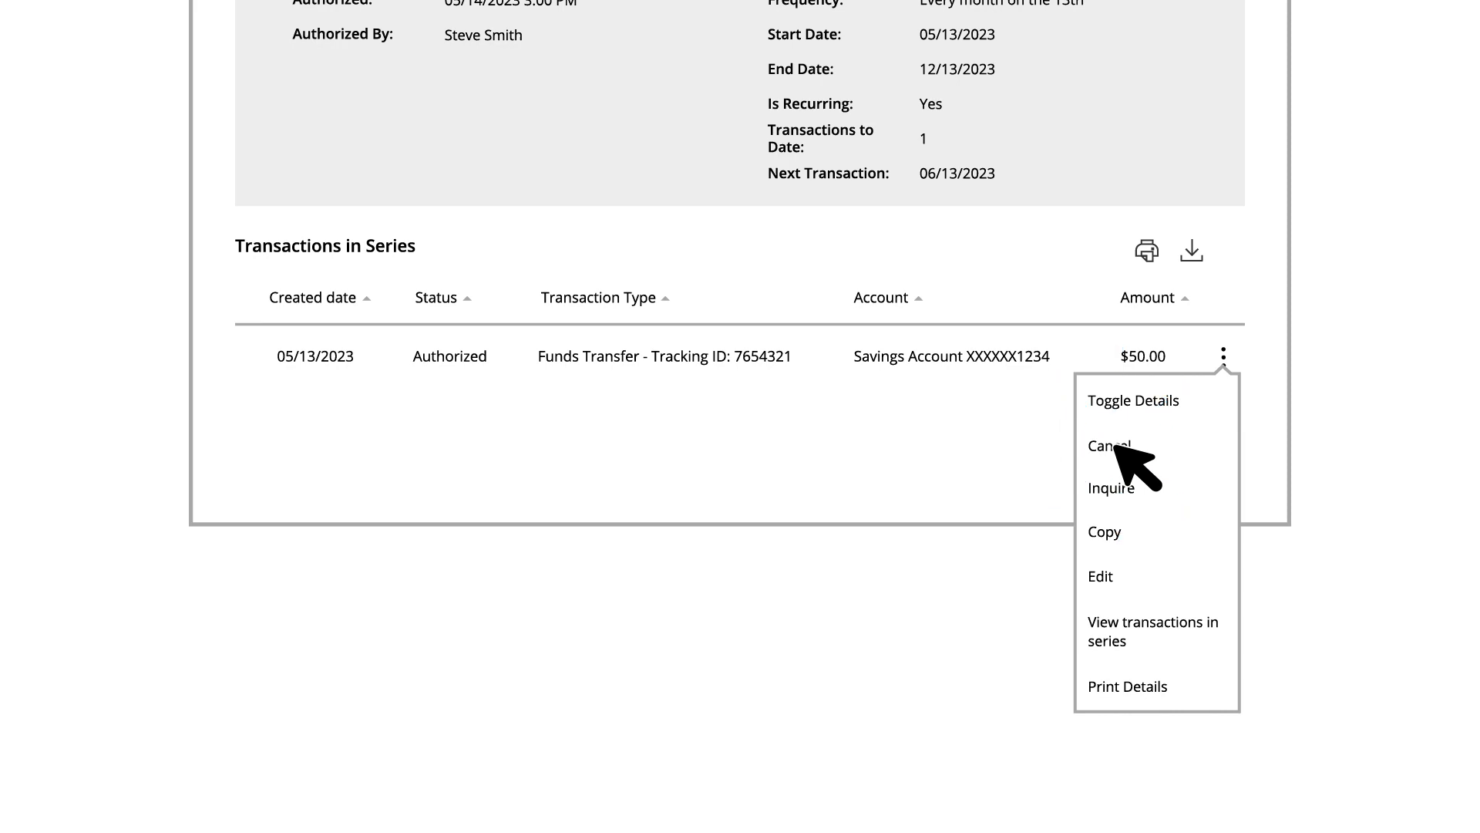
{"action": "left_click", "coordinate": [1109, 446]}
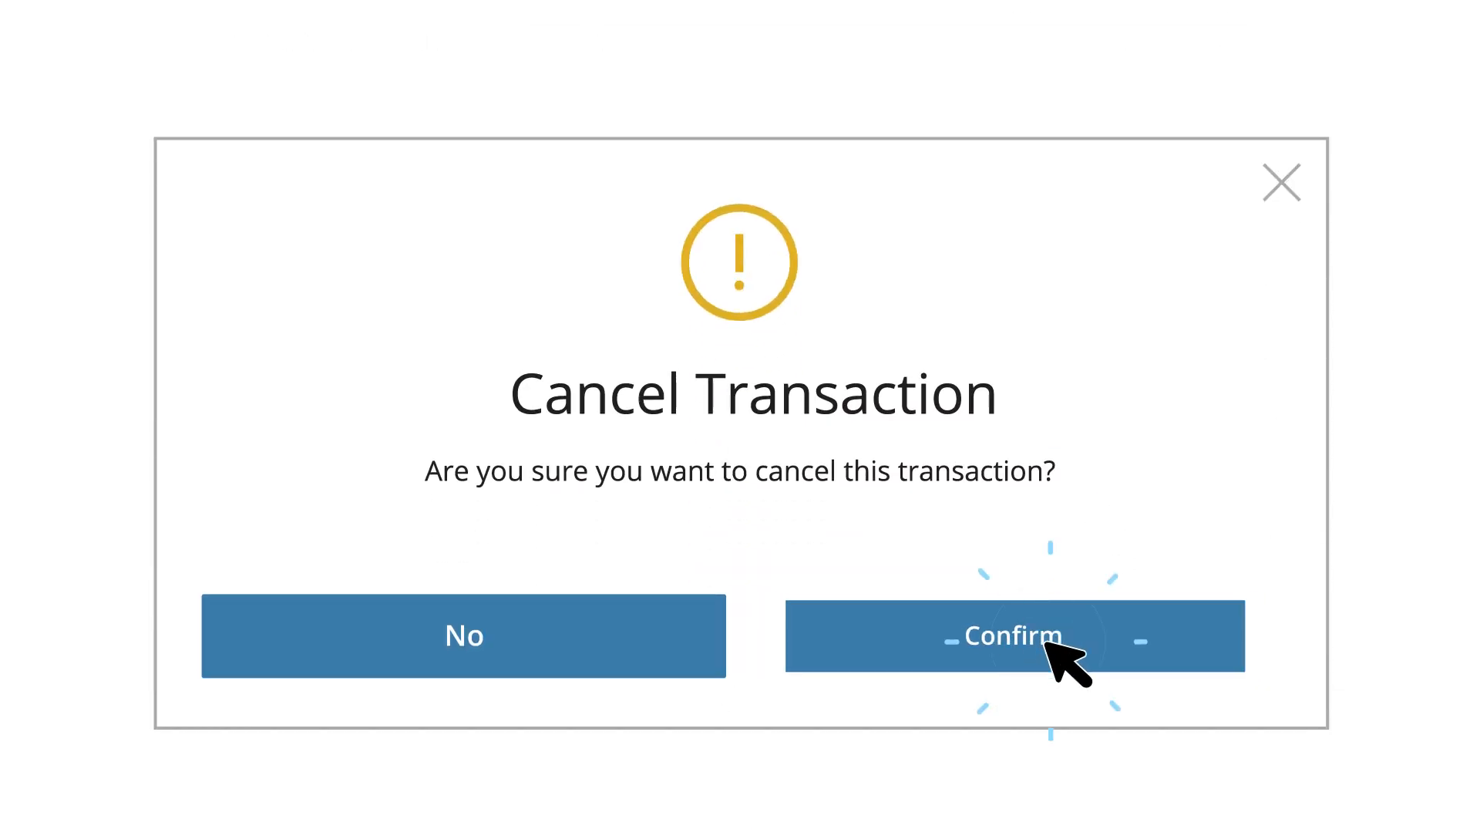
{"action": "left_click", "coordinate": [1011, 635]}
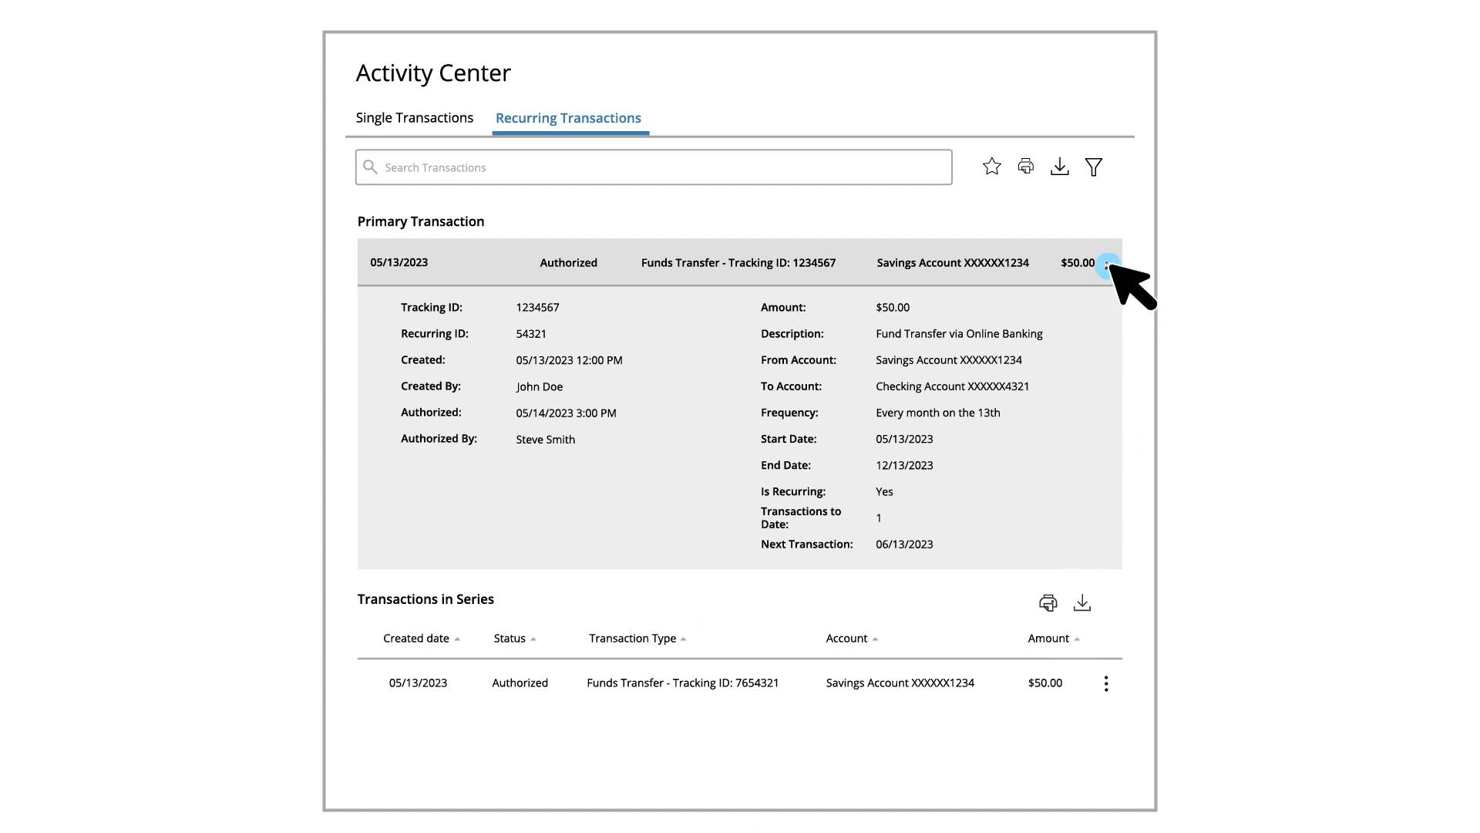
Cancel the whole recurring series so the primary transaction reads Cancelled
{"action": "left_click", "coordinate": [1107, 262]}
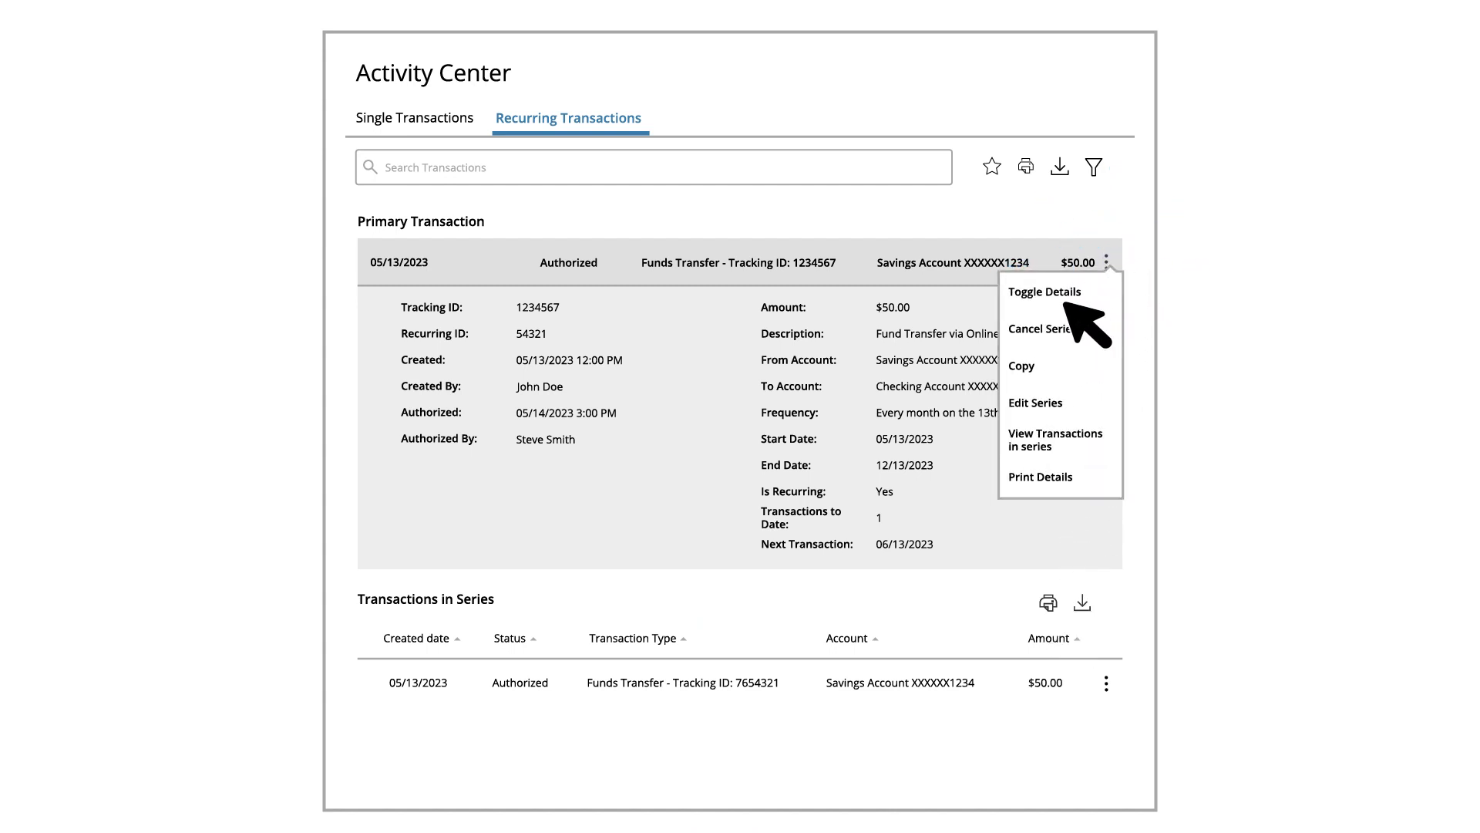
{"action": "left_click", "coordinate": [1037, 329]}
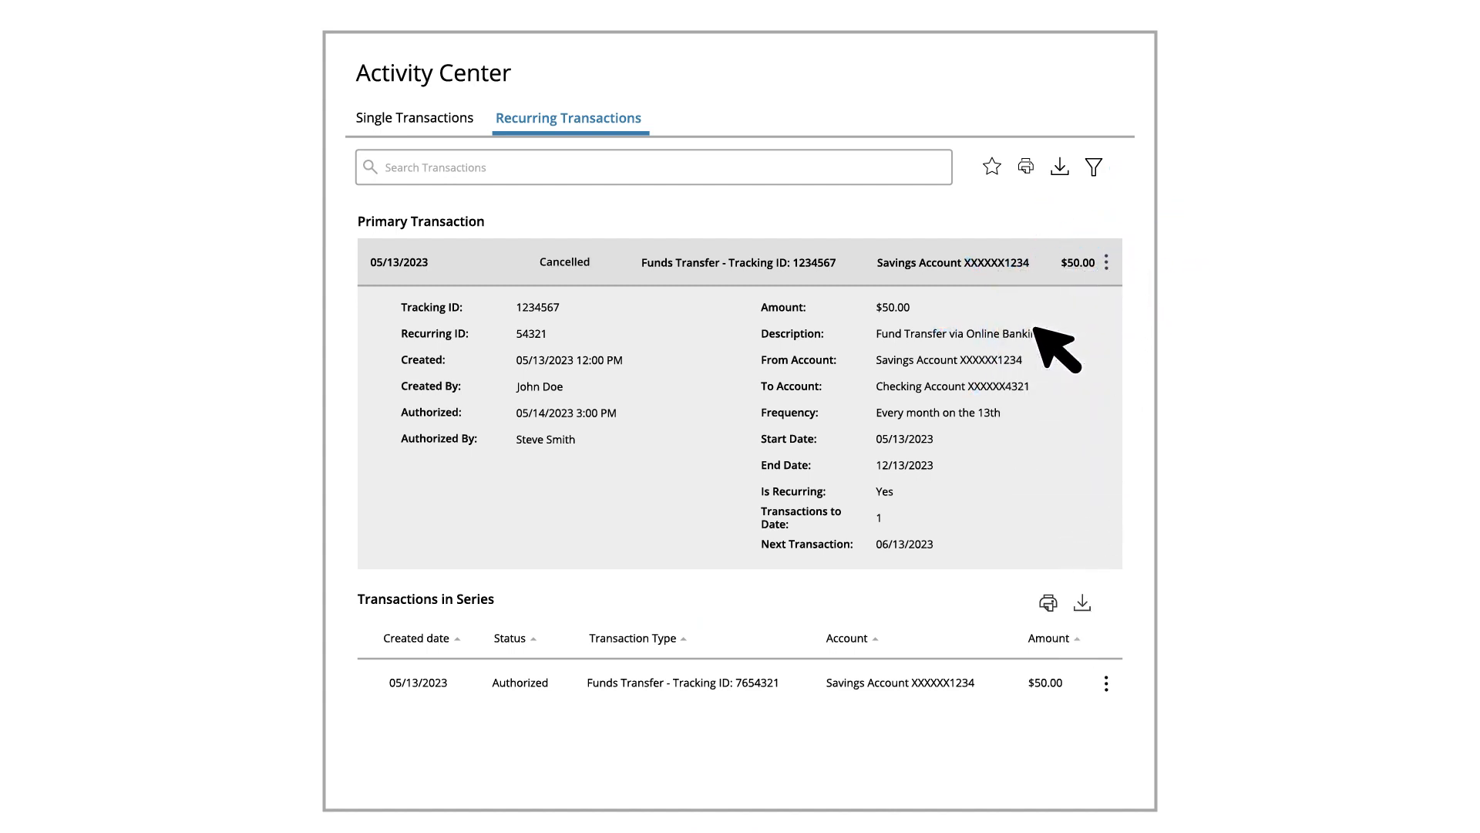